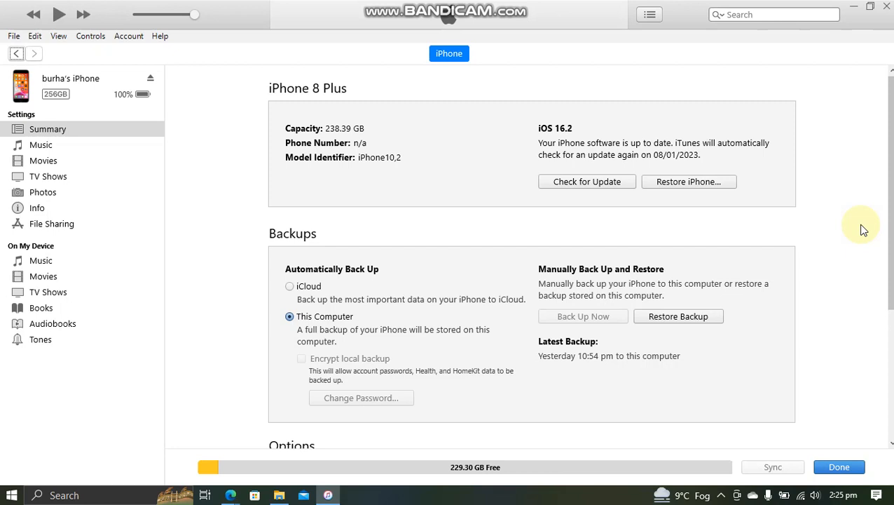
mouse_move(855, 199)
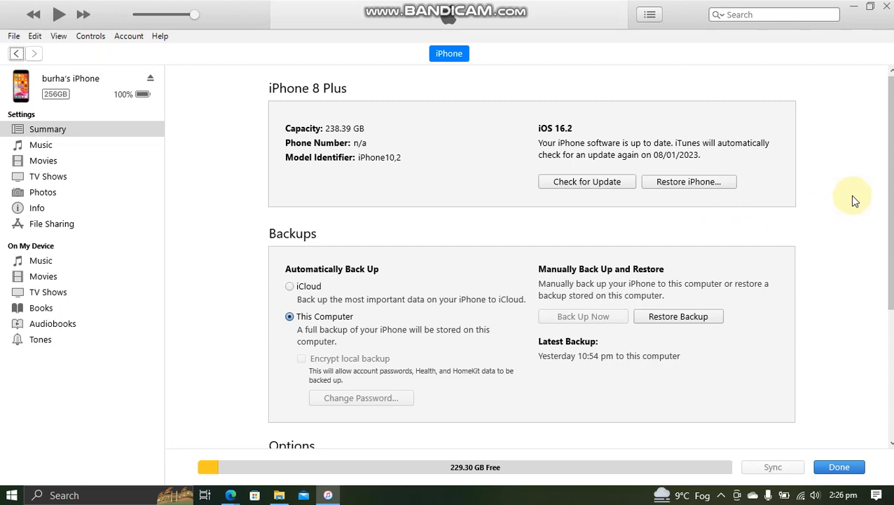
mouse_move(851, 197)
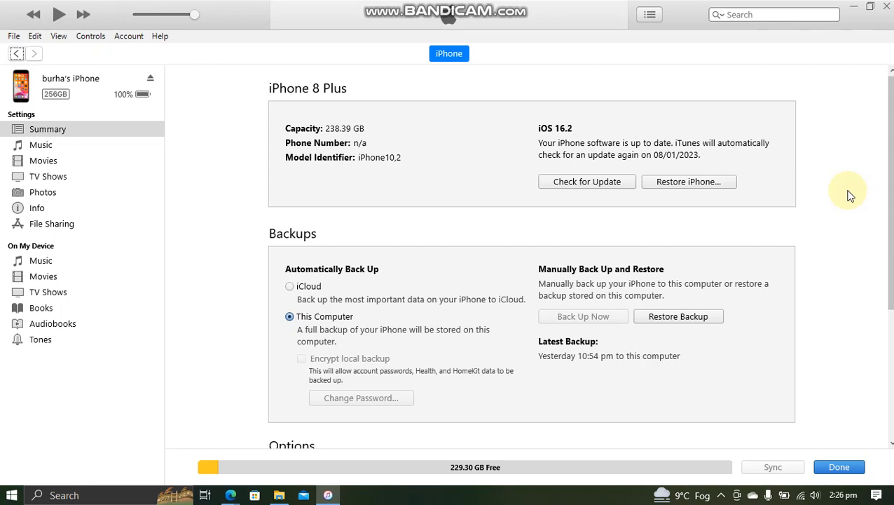
mouse_move(834, 195)
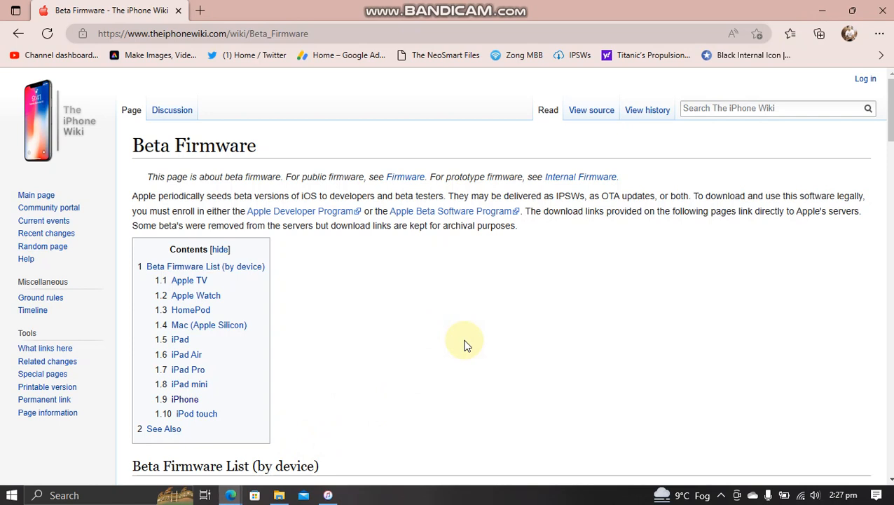
mouse_move(495, 173)
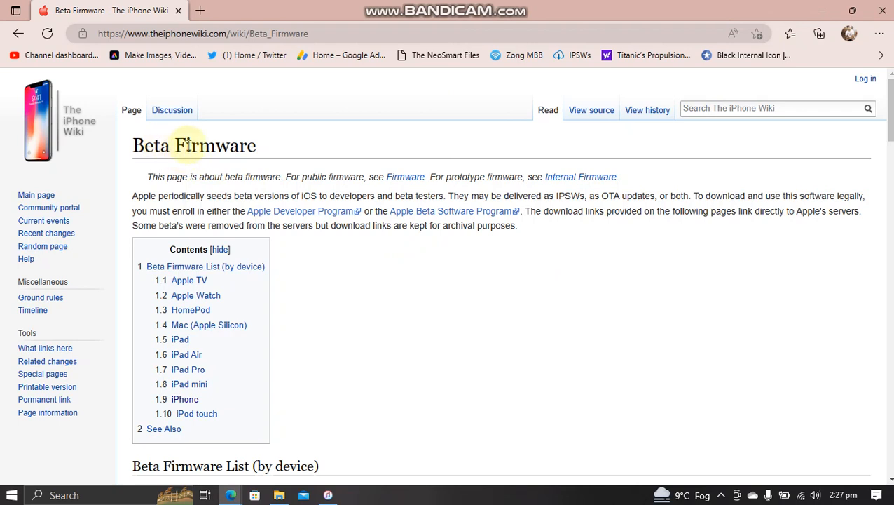
mouse_move(185, 398)
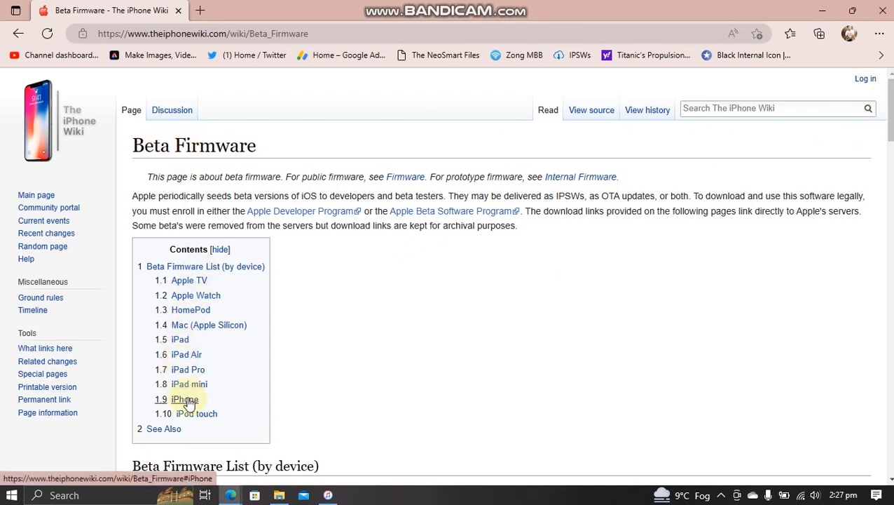
mouse_move(184, 413)
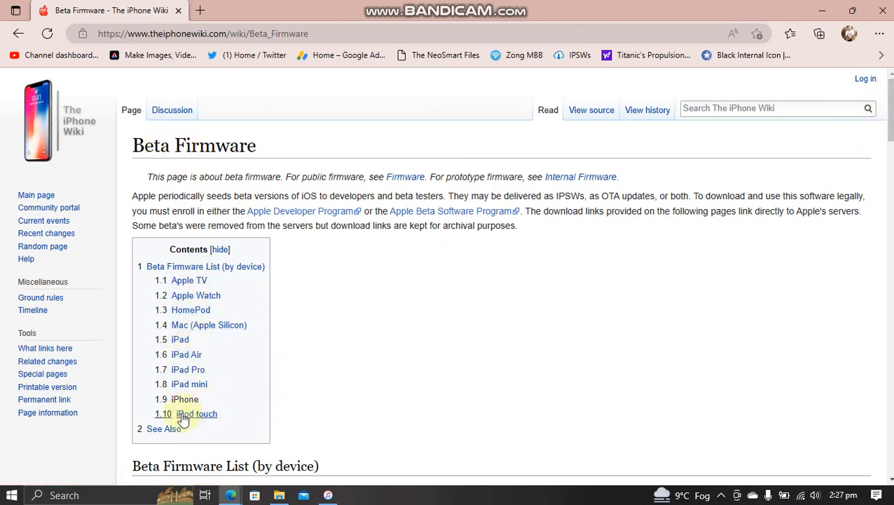
Jump to the iPhone beta firmware list and open the iOS 15.x versions.
click(185, 398)
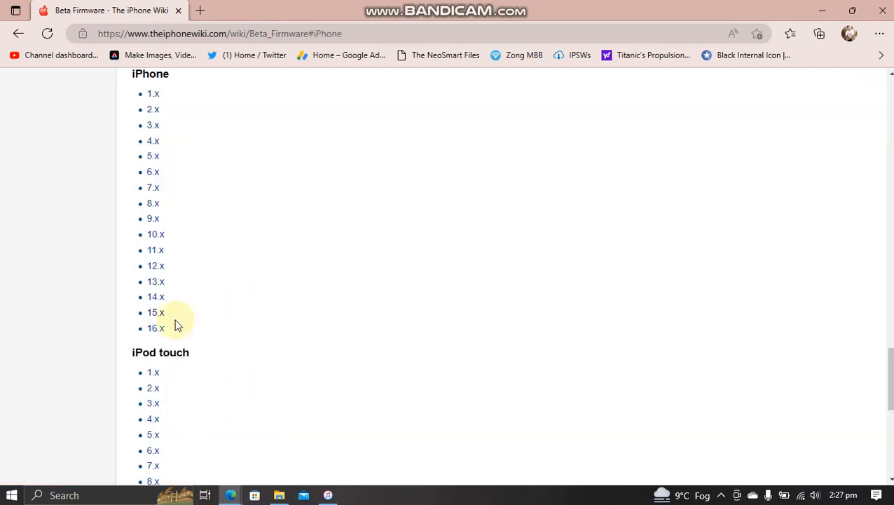
click(155, 311)
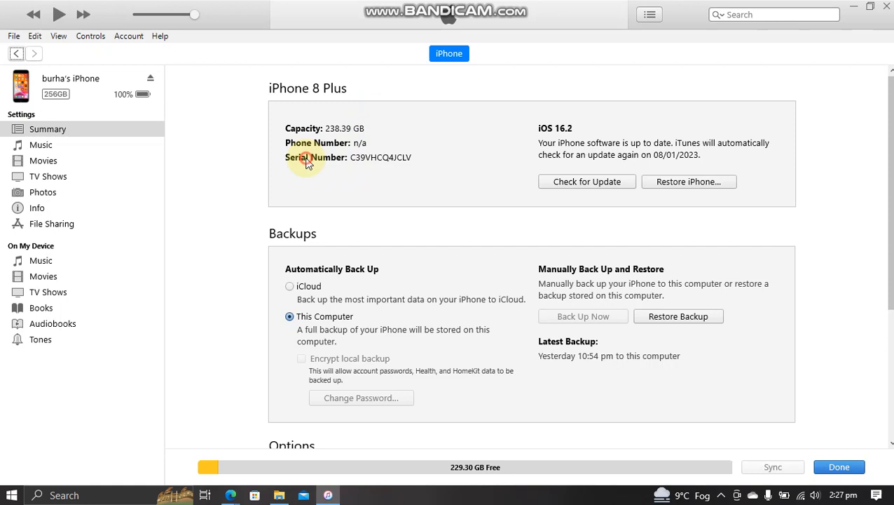
Switch the iPhone 8 Plus summary from serial number to model identifier iPhone10,2.
click(315, 157)
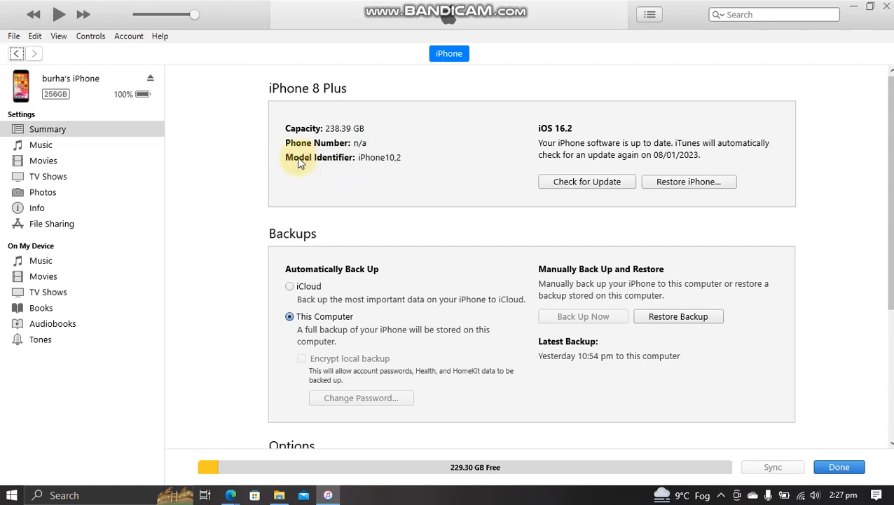
mouse_move(350, 175)
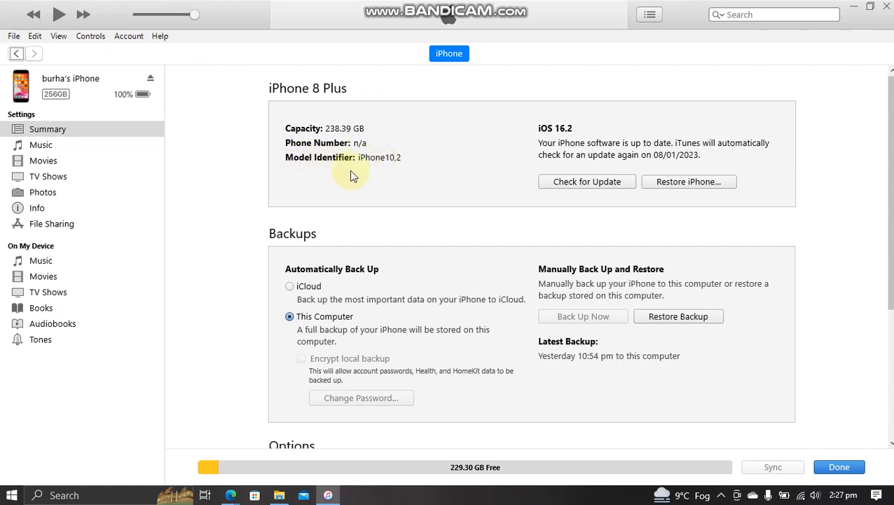
mouse_move(371, 171)
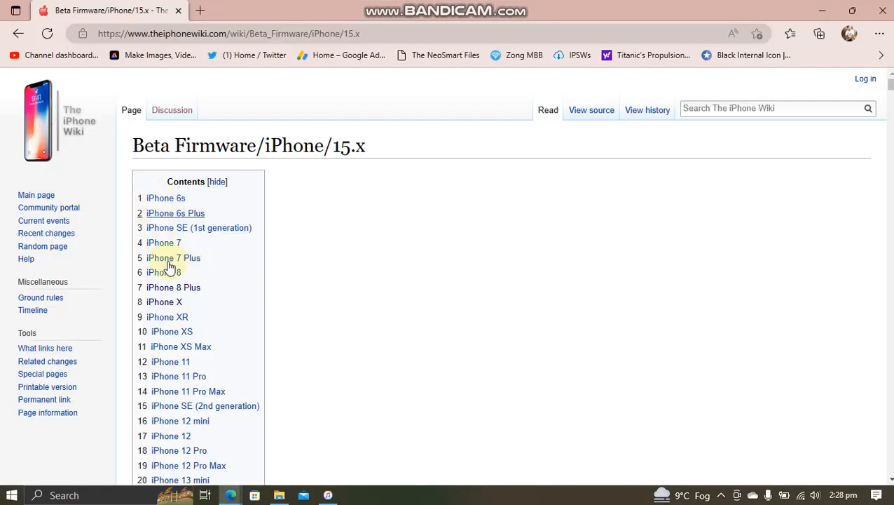
Jump to the iPhone 8 Plus beta table and scroll to the 15.6 RC (19G69) row.
click(173, 288)
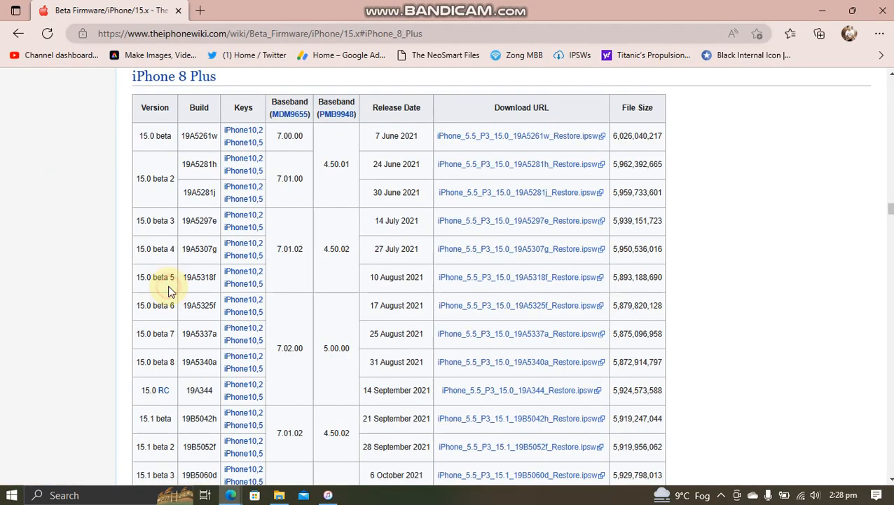
scroll(down, 3)
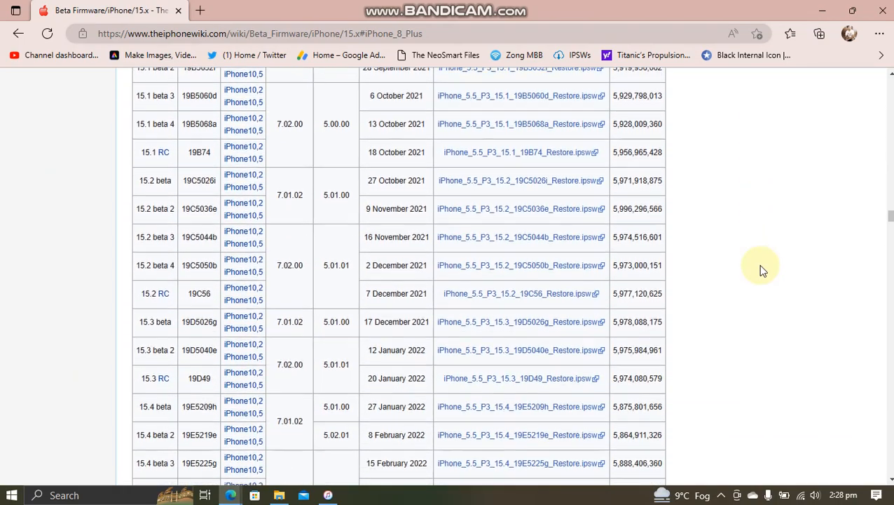
scroll(down, 3)
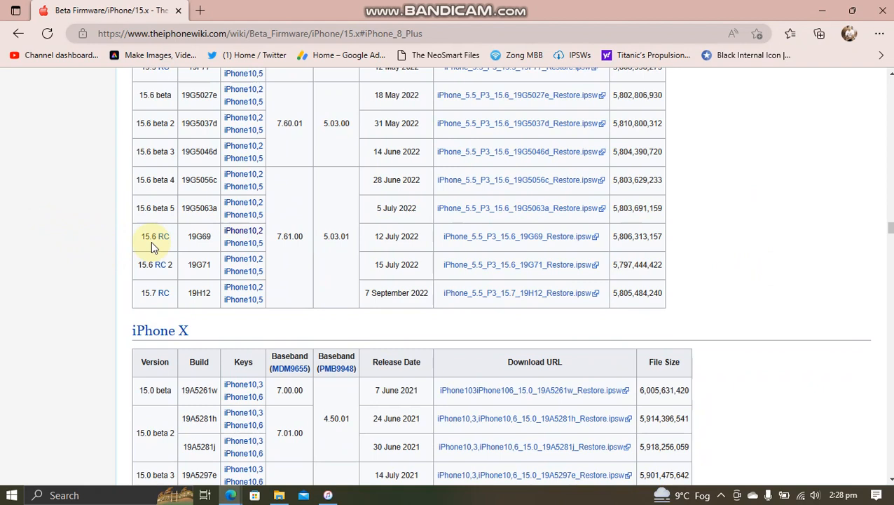
mouse_move(189, 240)
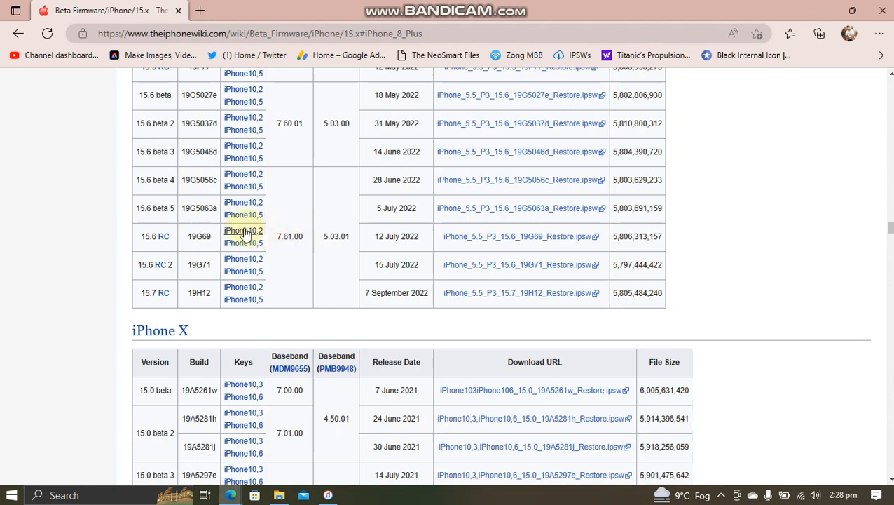
mouse_move(243, 229)
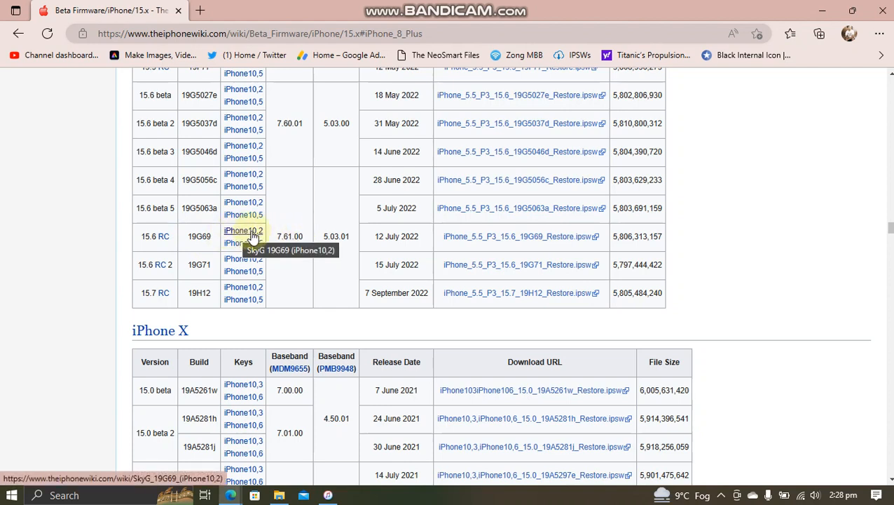
mouse_move(588, 236)
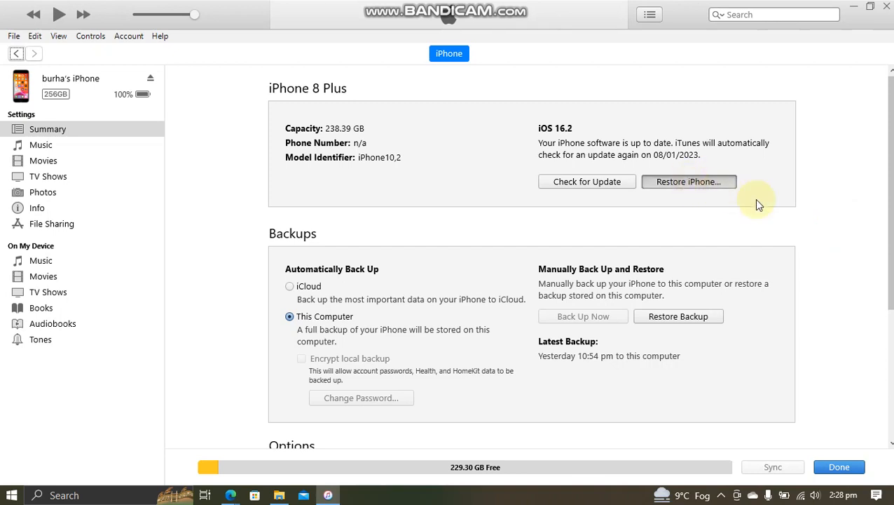
Start a custom restore using iPhone_5.5_P3_15.6_19G69_Restore.ipsw.
click(688, 181)
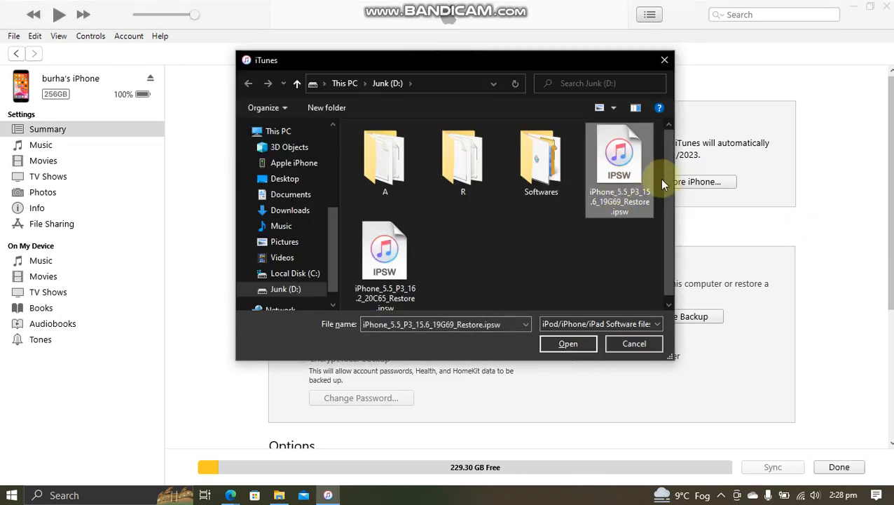
mouse_move(615, 207)
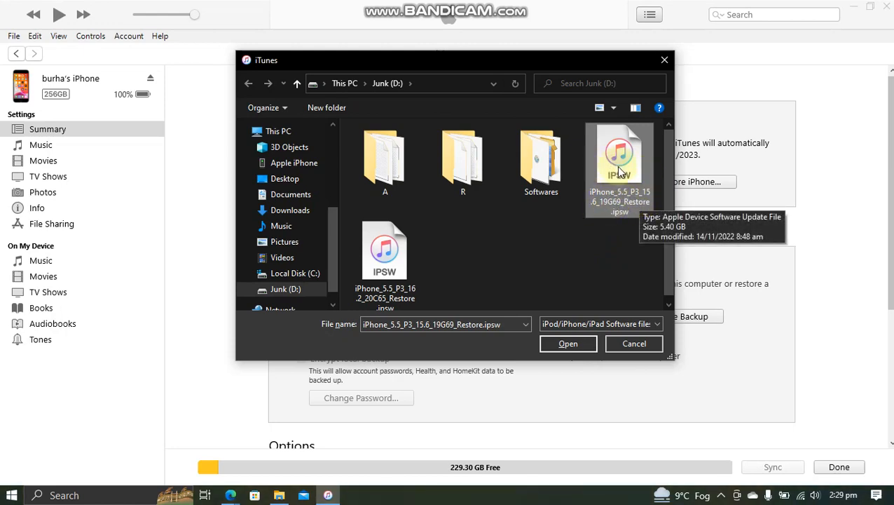
click(568, 344)
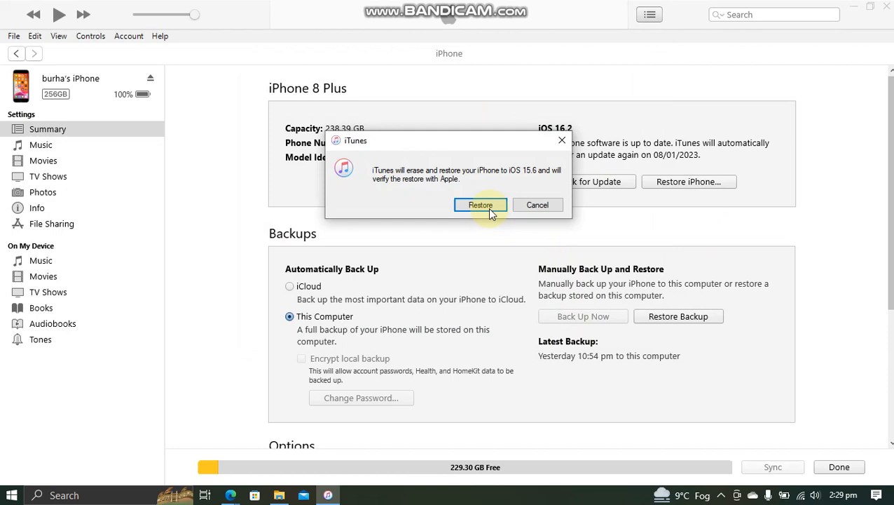
Confirm erasing and restoring the iPhone 8 Plus to iOS 15.6, then wait for completion.
click(480, 205)
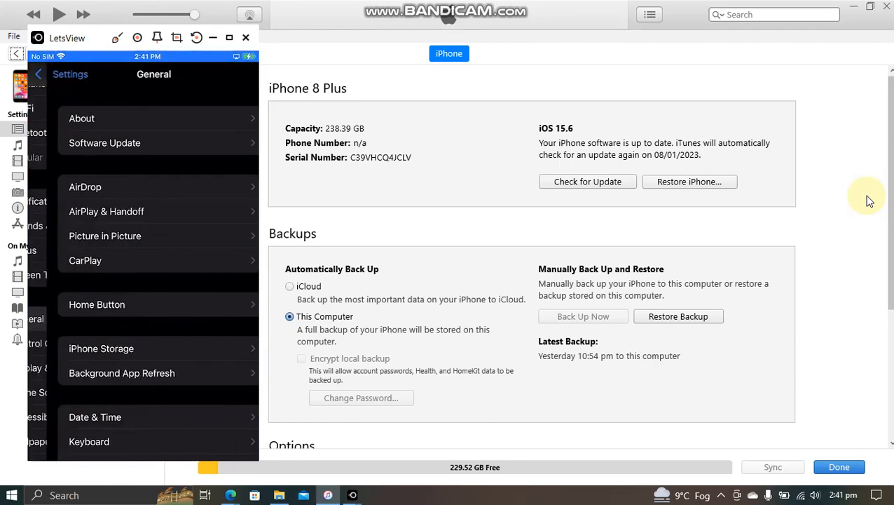
Open Settings › About on the mirrored iPhone to verify software version 15.6.
click(81, 118)
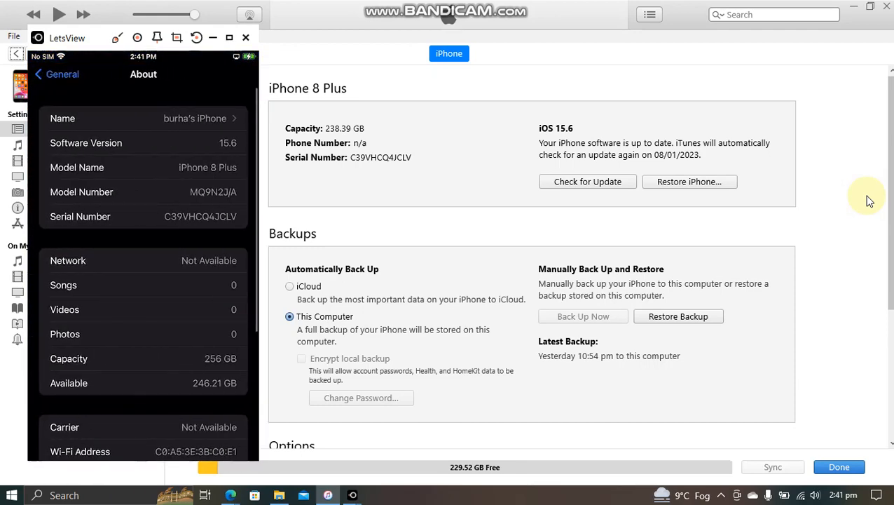